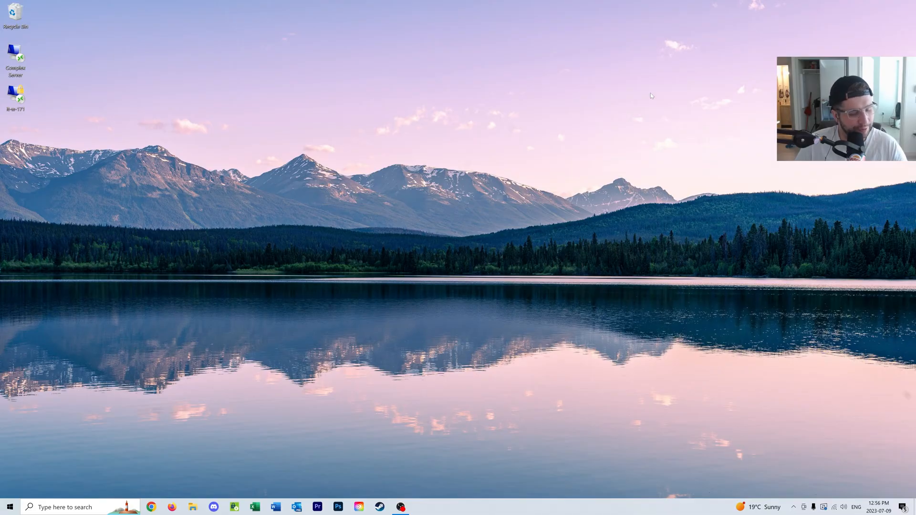
- Search the Start menu for the System Configuration utility (msconfig)
click(9, 507)
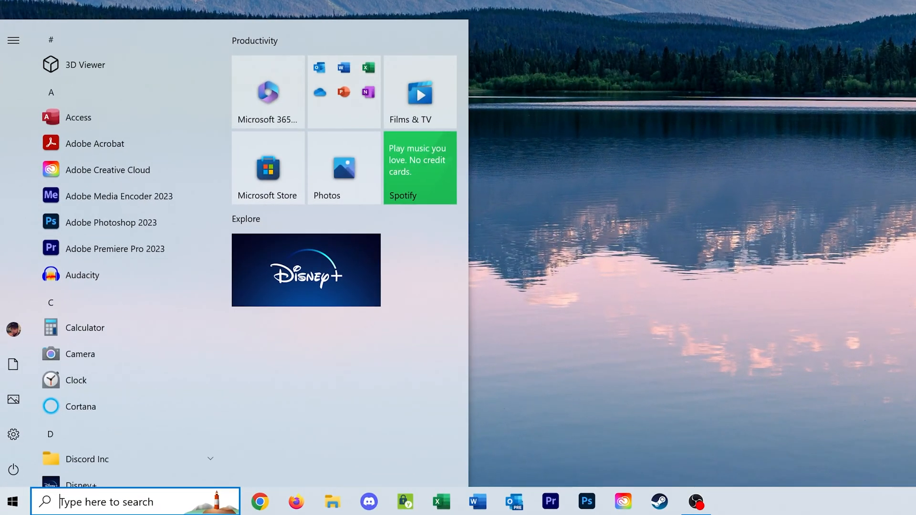
text(msconfi)
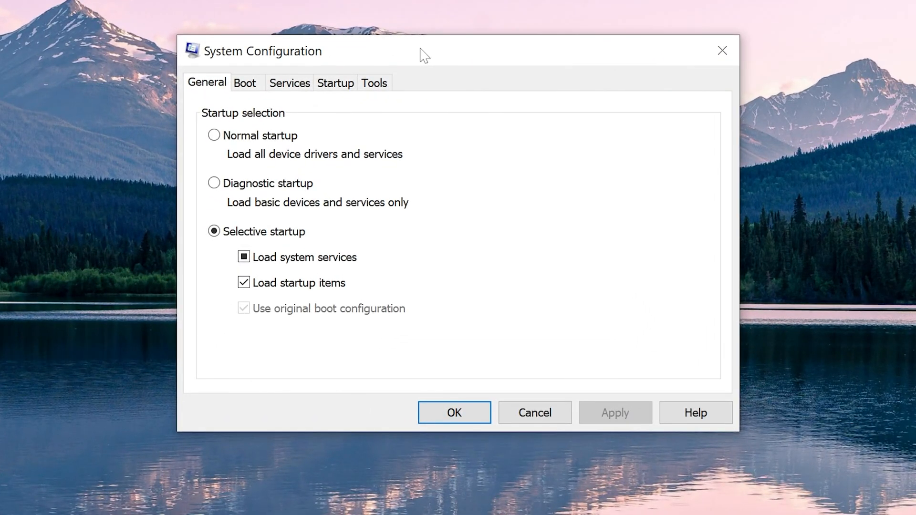
- From System Configuration's Startup section, launch Task Manager to manage startup items
click(335, 82)
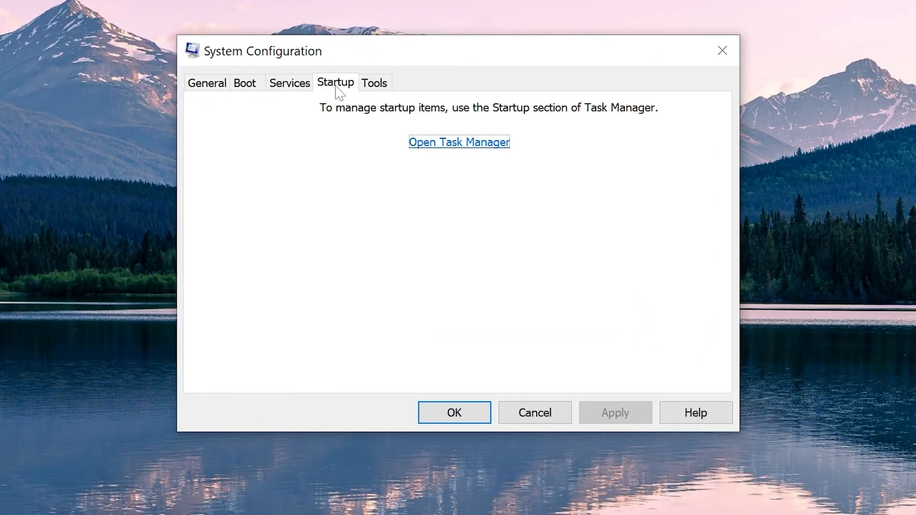
click(459, 142)
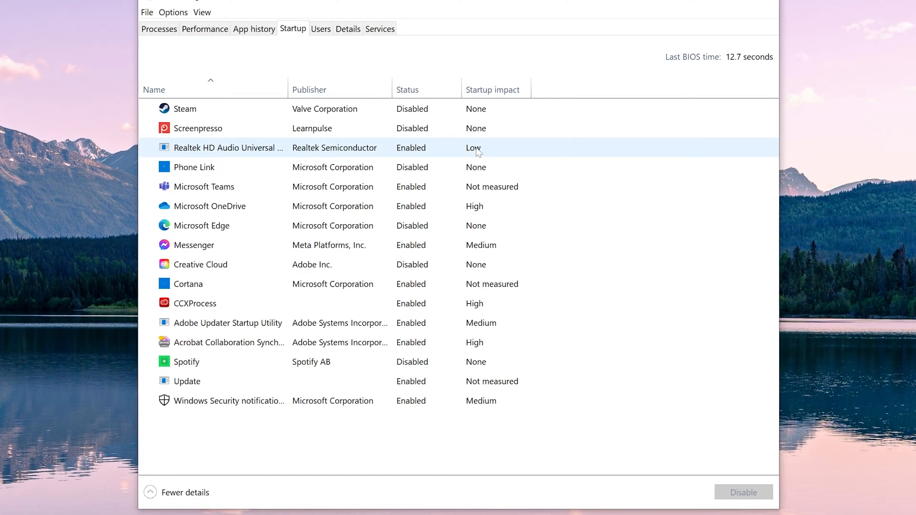
- Set Microsoft Teams to Disabled in the Task Manager Startup list
click(193, 166)
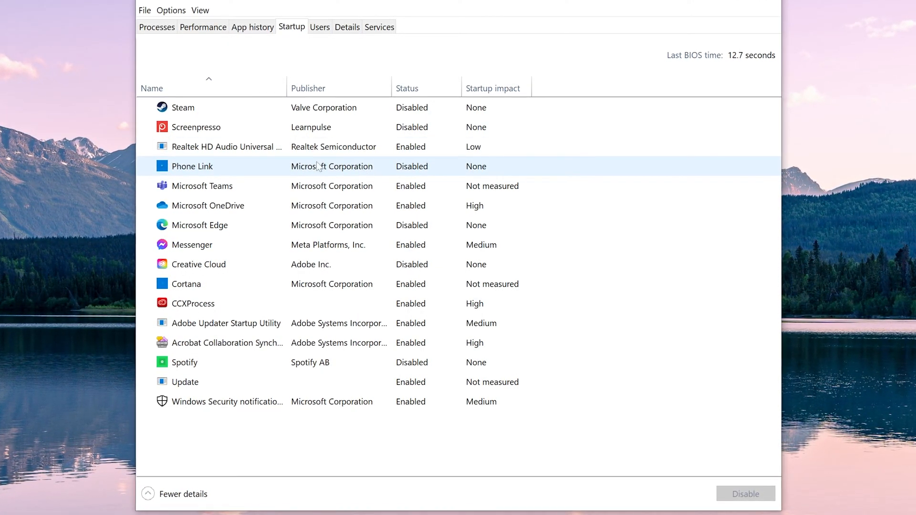
click(203, 186)
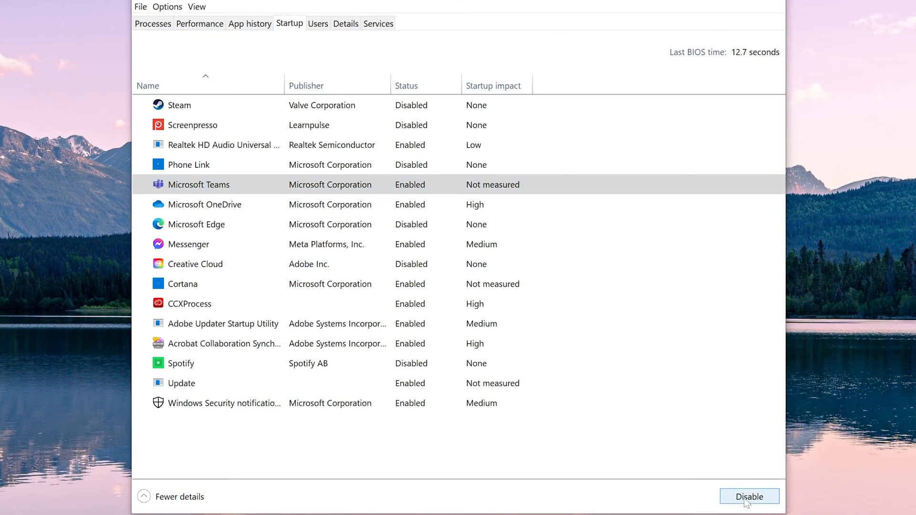
click(750, 496)
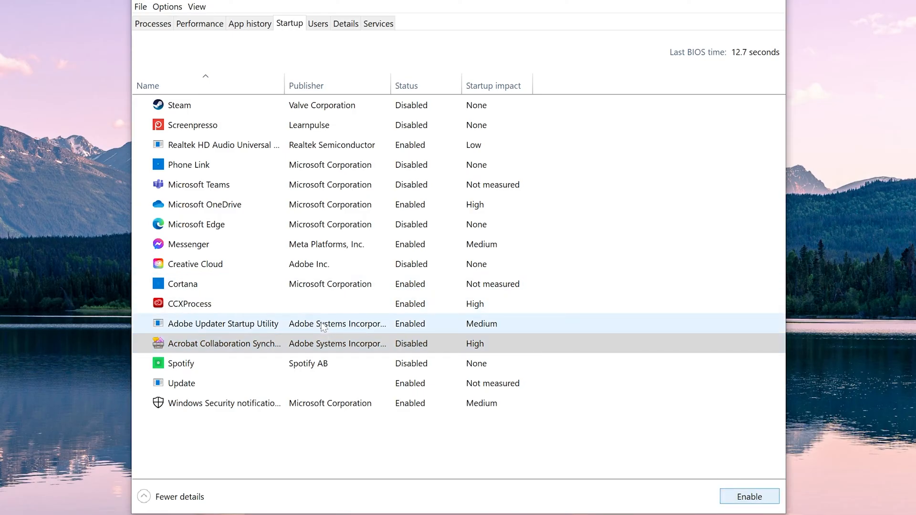
- Set Adobe Updater Startup Utility and Microsoft OneDrive to Disabled at startup
click(750, 496)
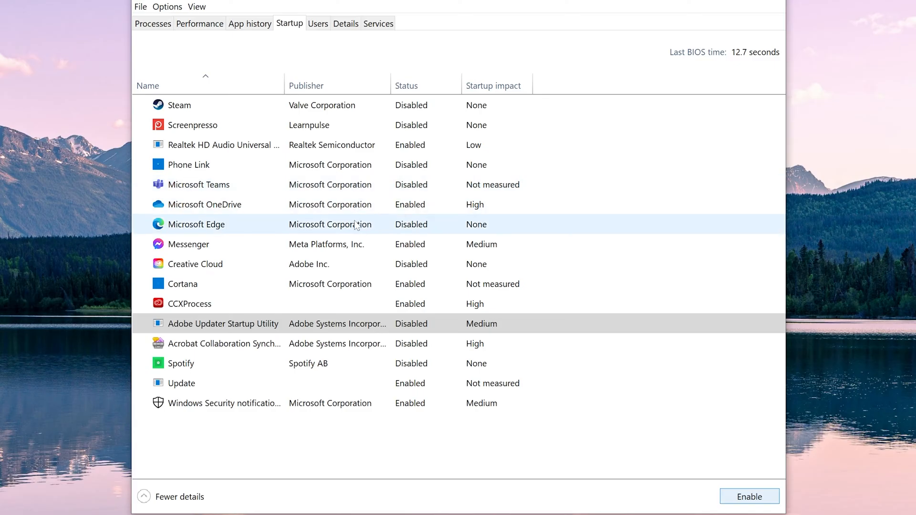
click(189, 244)
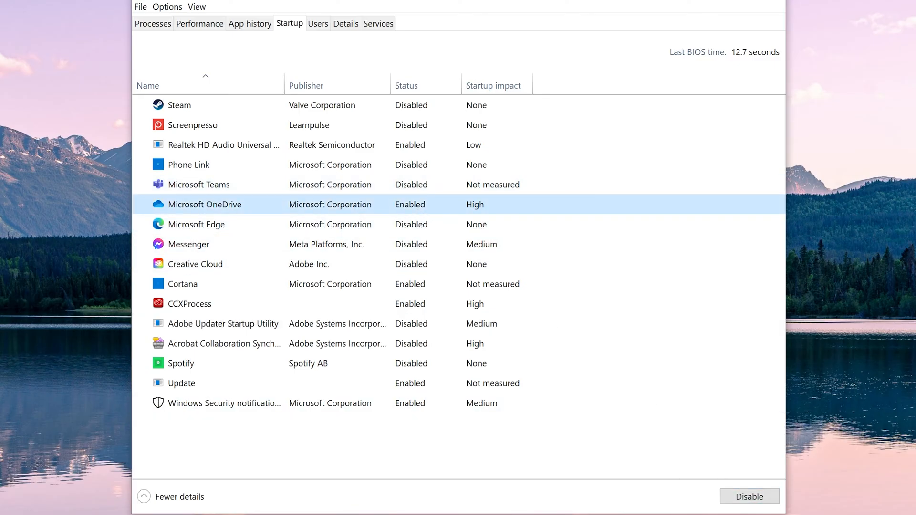
click(749, 497)
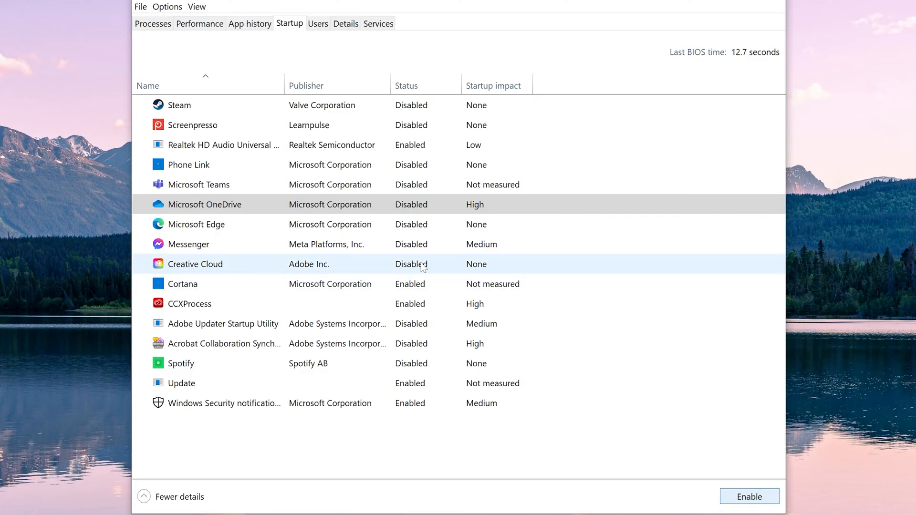